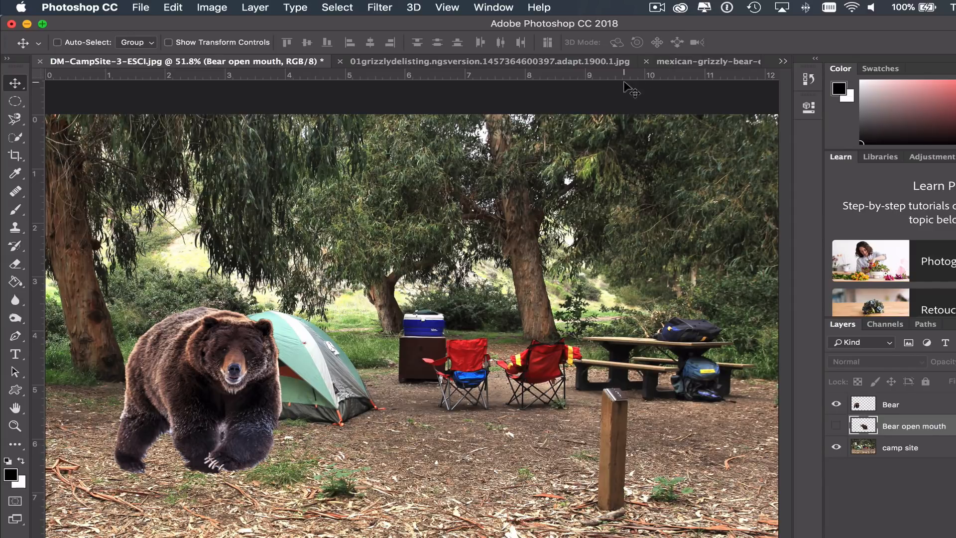
mouse_move(564, 323)
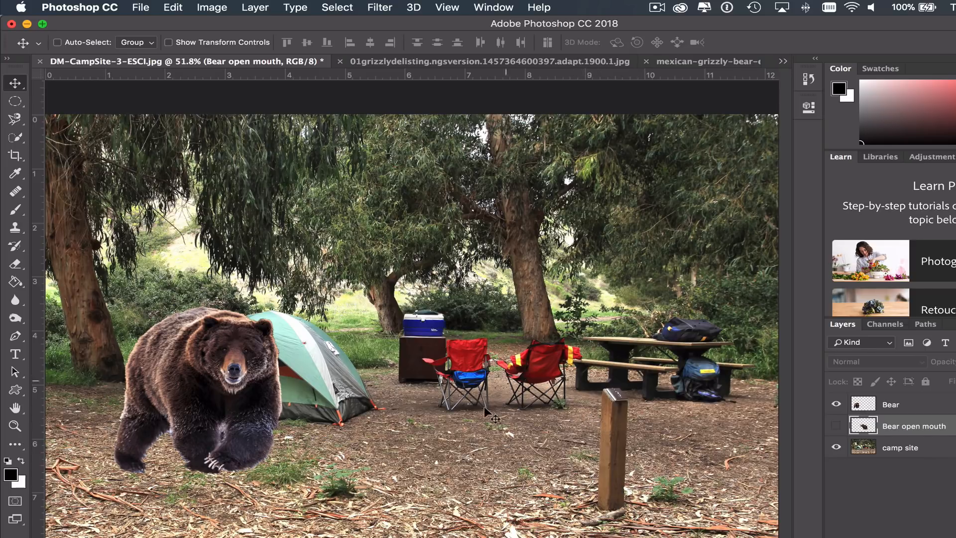
mouse_move(576, 441)
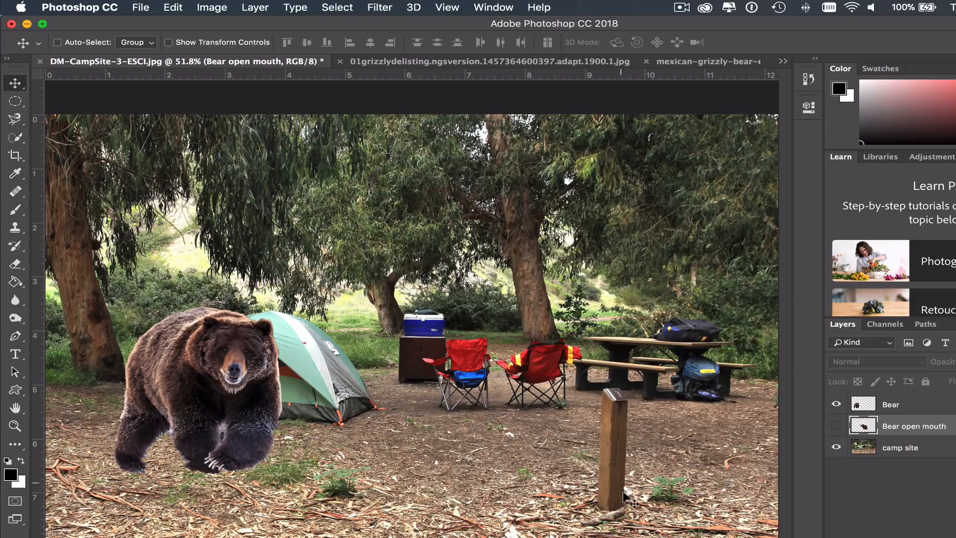
mouse_move(591, 419)
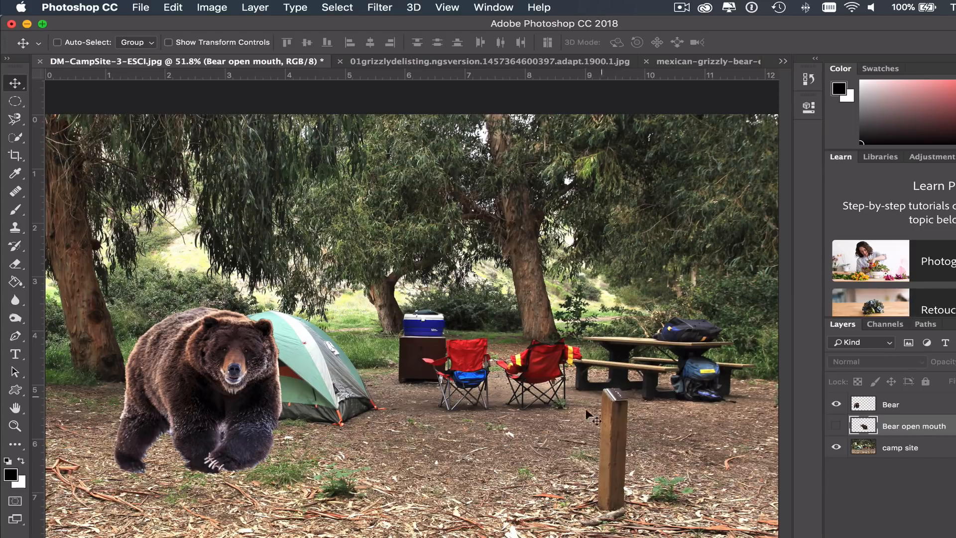
mouse_move(716, 426)
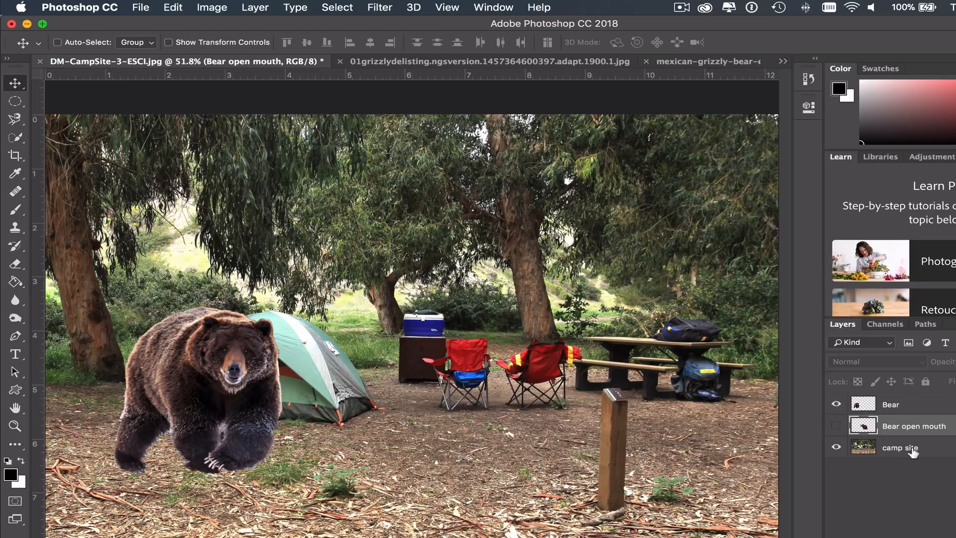
Step: On the campsite background layer, ready the Clone Stamp to cover the wooden post with ground texture
left_click(899, 448)
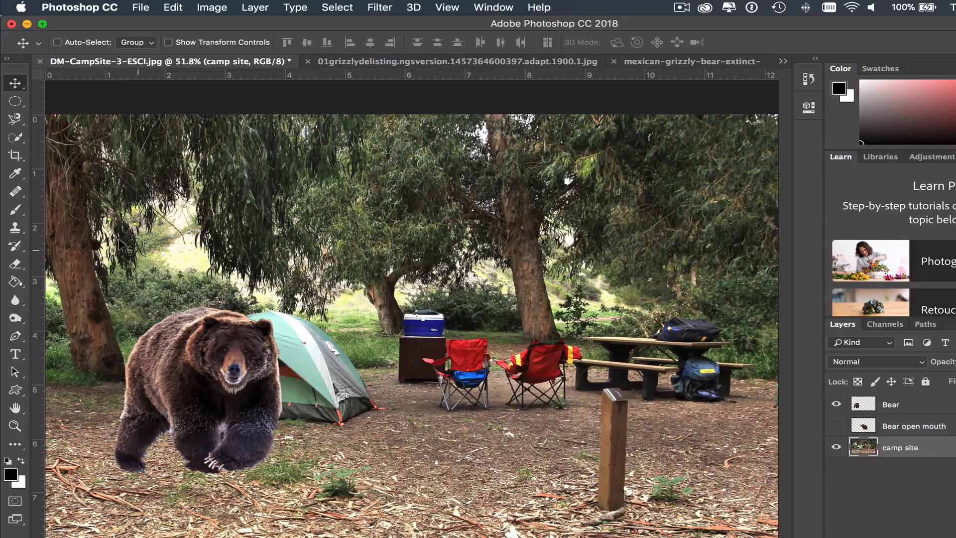
left_click(14, 137)
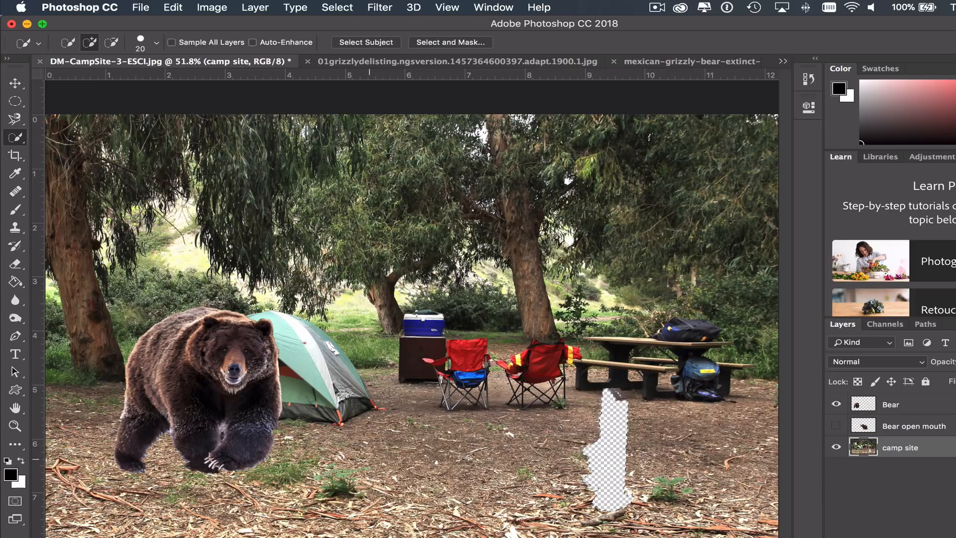
left_click(211, 7)
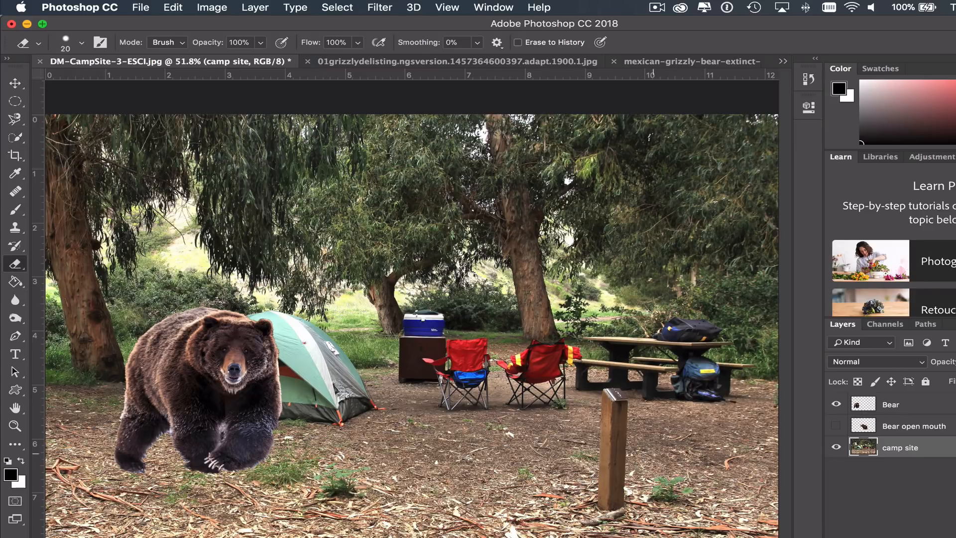
left_click(609, 414)
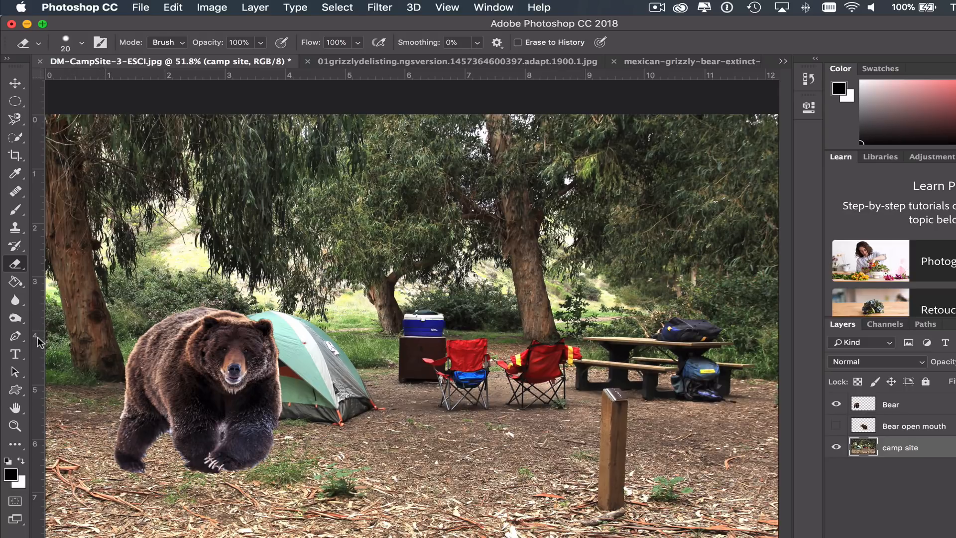
mouse_move(27, 253)
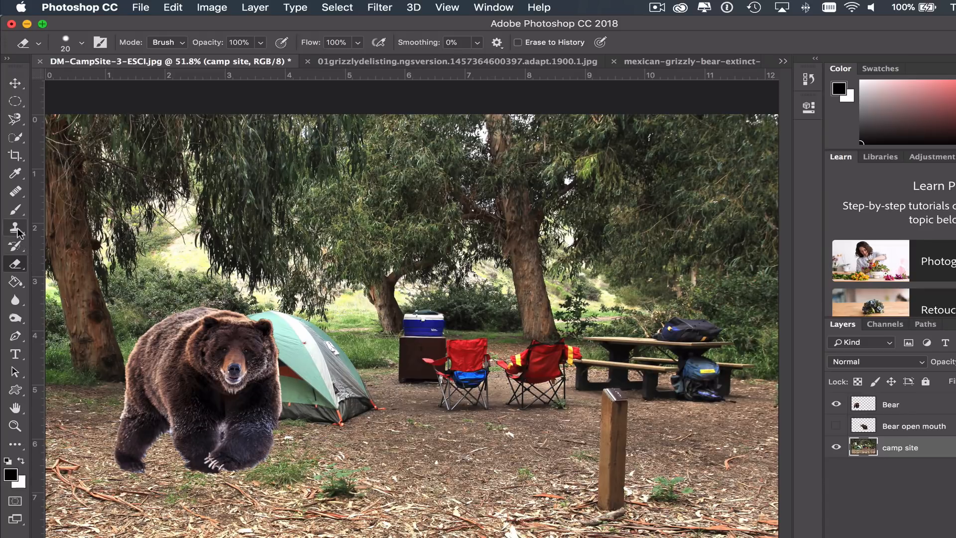
mouse_move(14, 228)
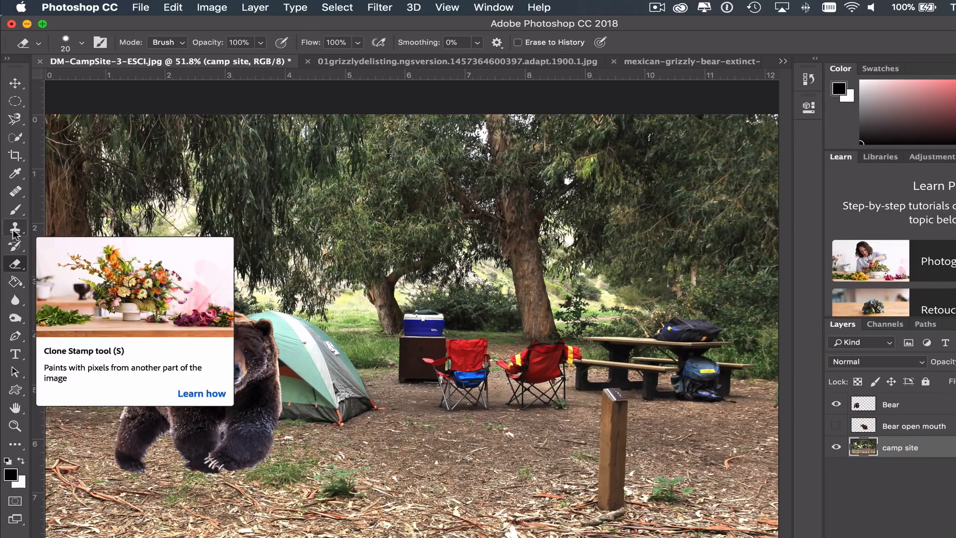
left_click(15, 227)
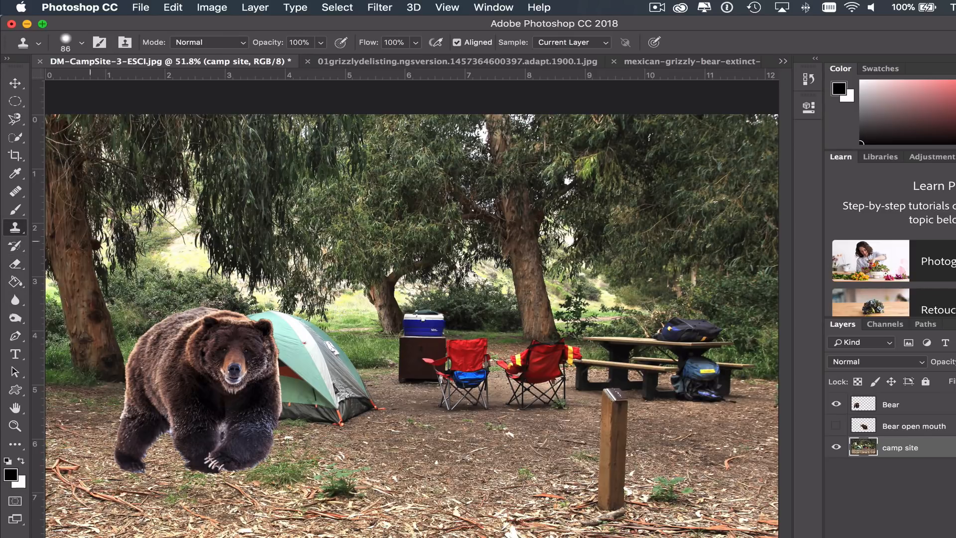
mouse_move(614, 429)
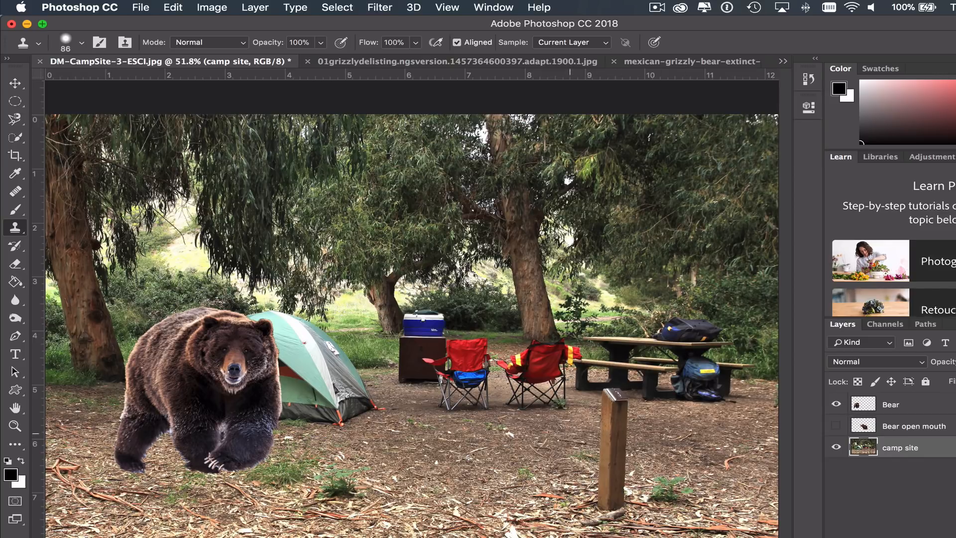
mouse_move(15, 228)
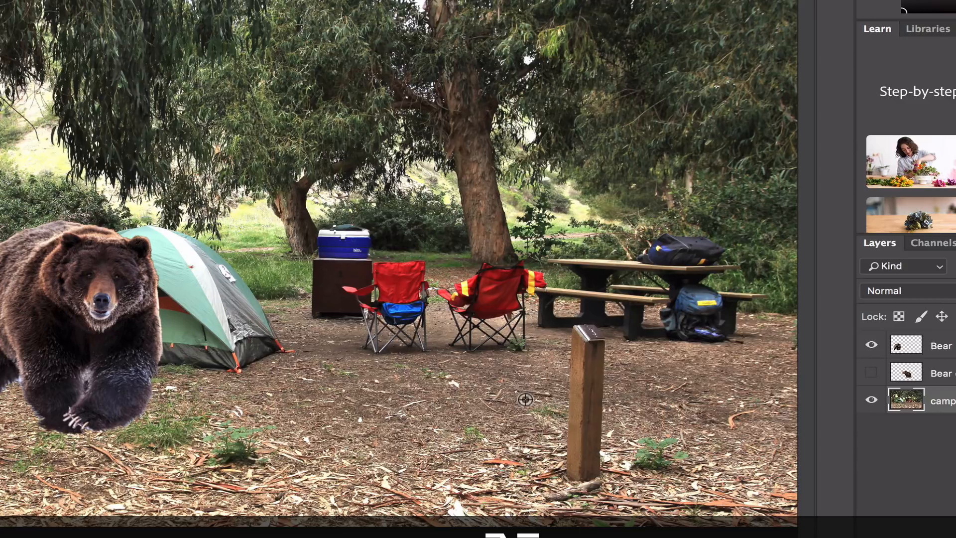
mouse_move(530, 373)
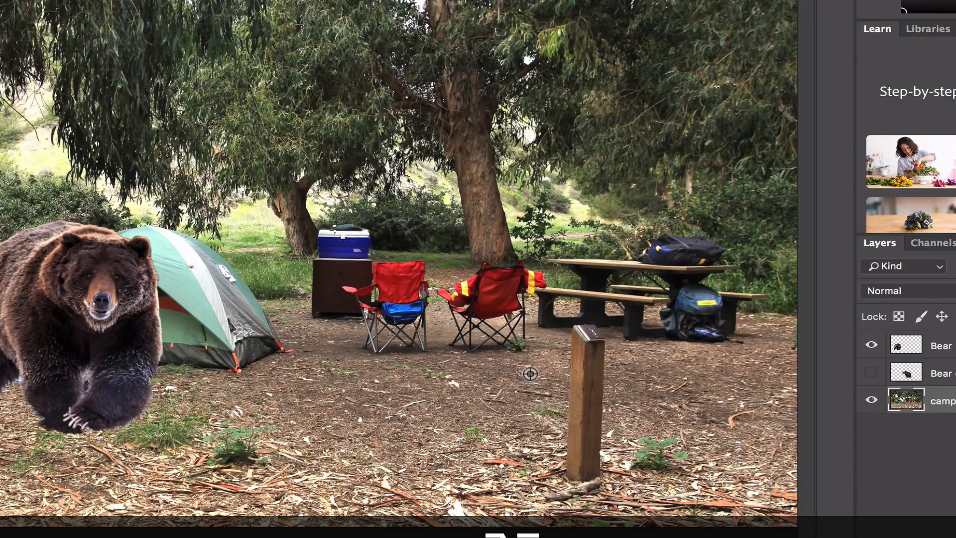
mouse_move(508, 381)
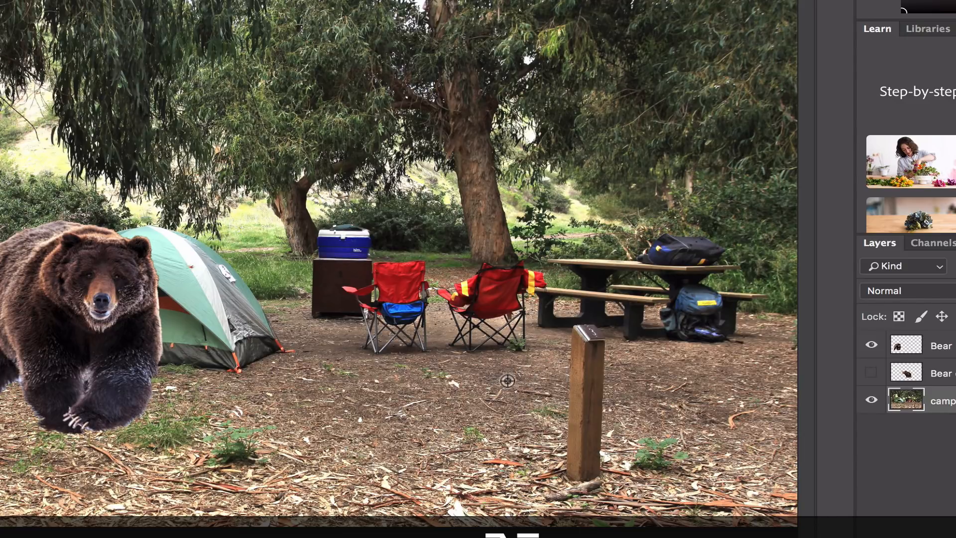
mouse_move(500, 397)
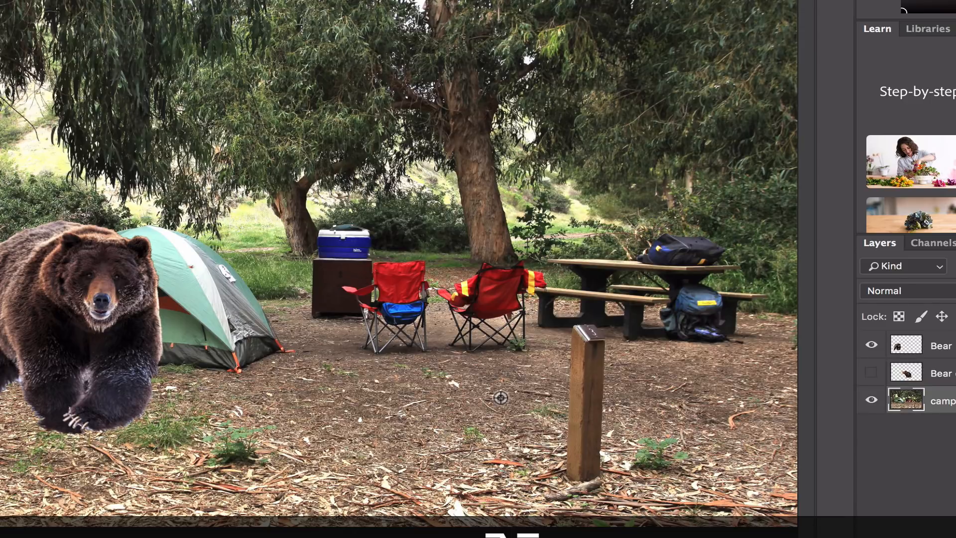
mouse_move(503, 394)
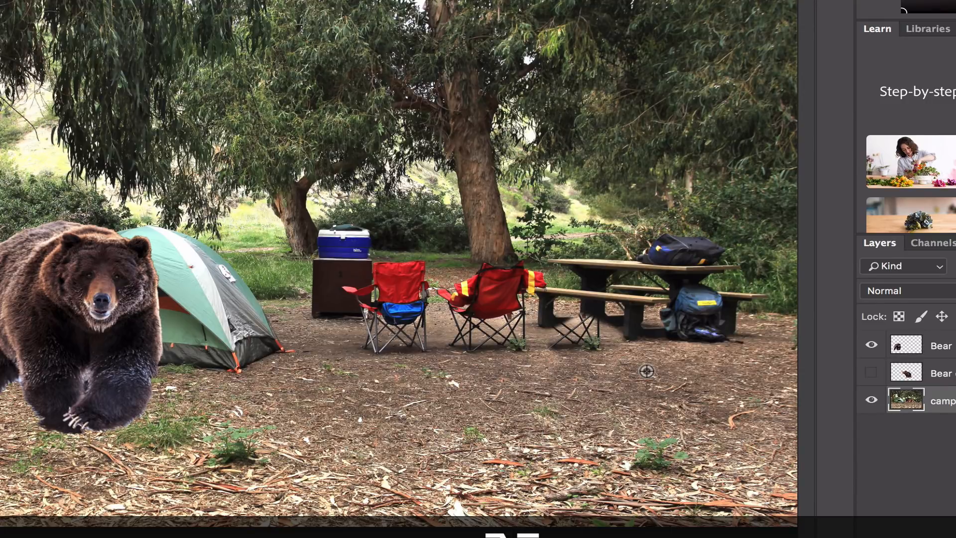
mouse_move(574, 352)
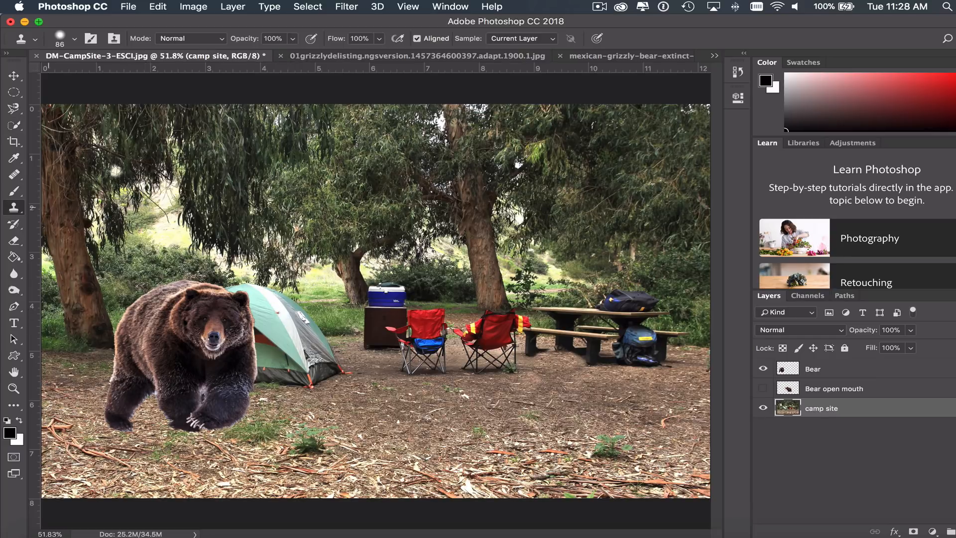
mouse_move(13, 108)
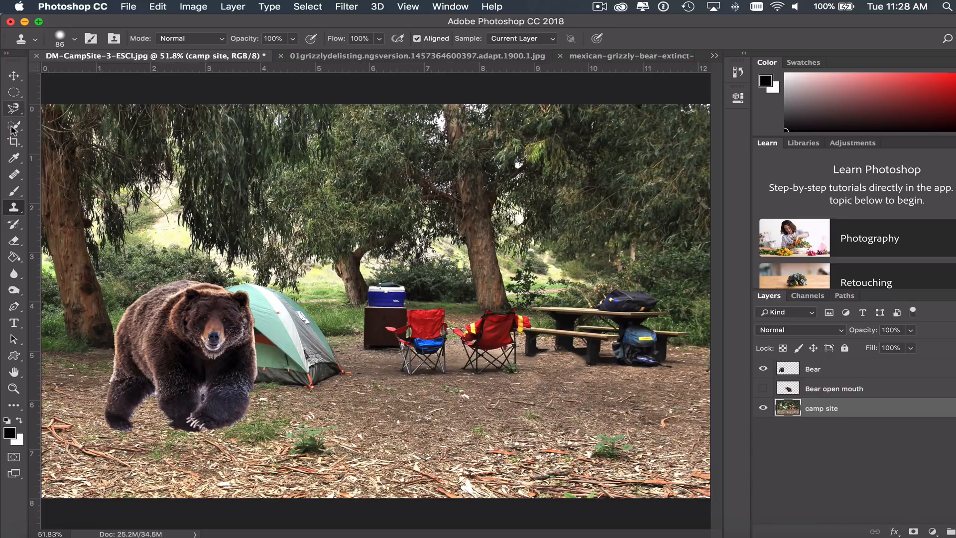
mouse_move(13, 143)
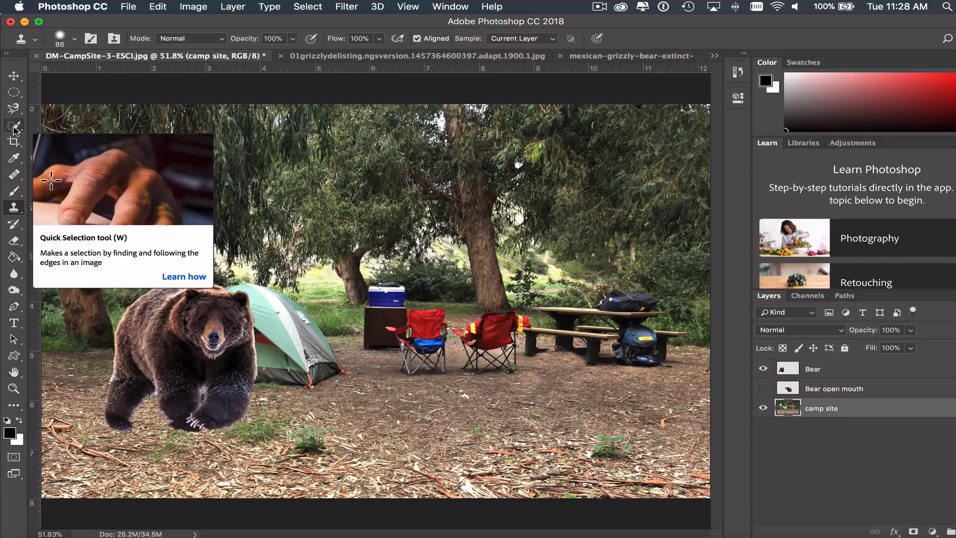
mouse_move(14, 99)
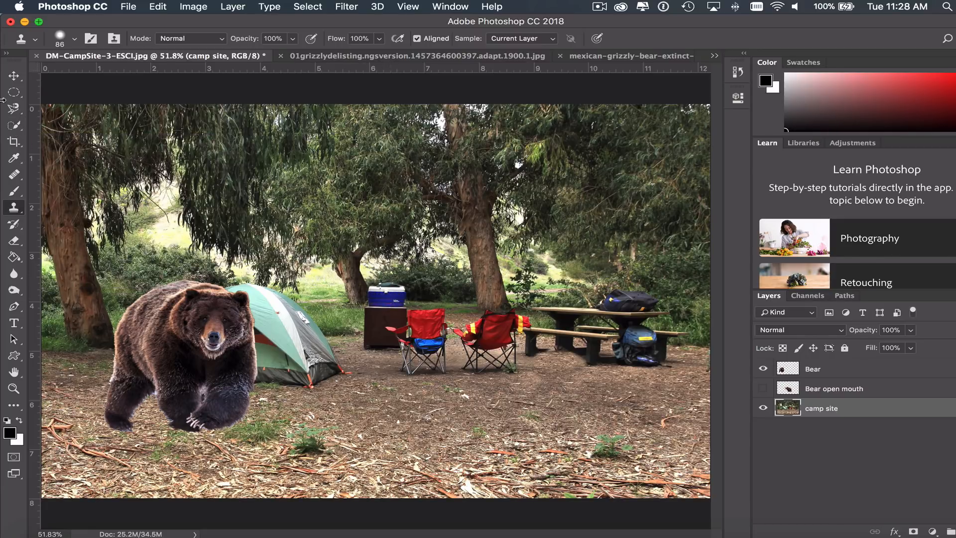
left_click(14, 125)
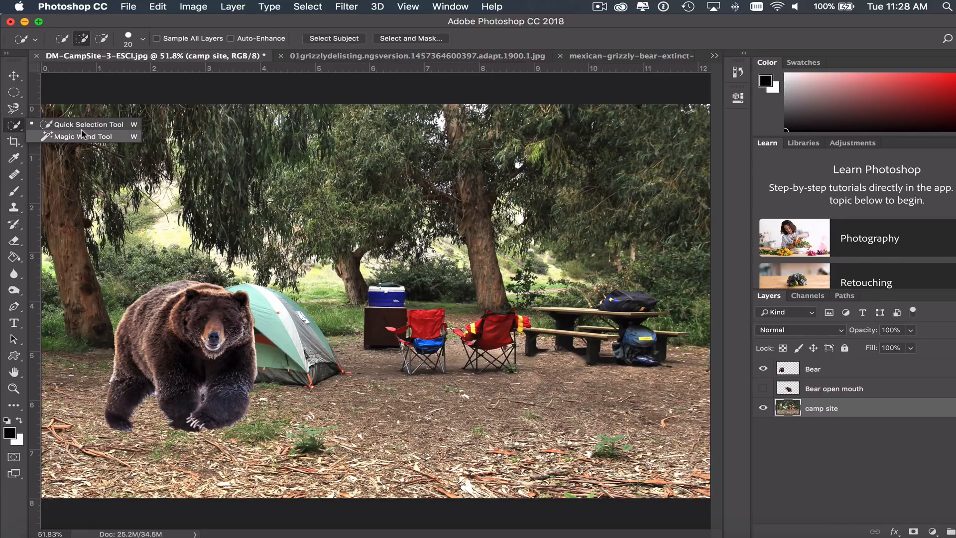
left_click(80, 136)
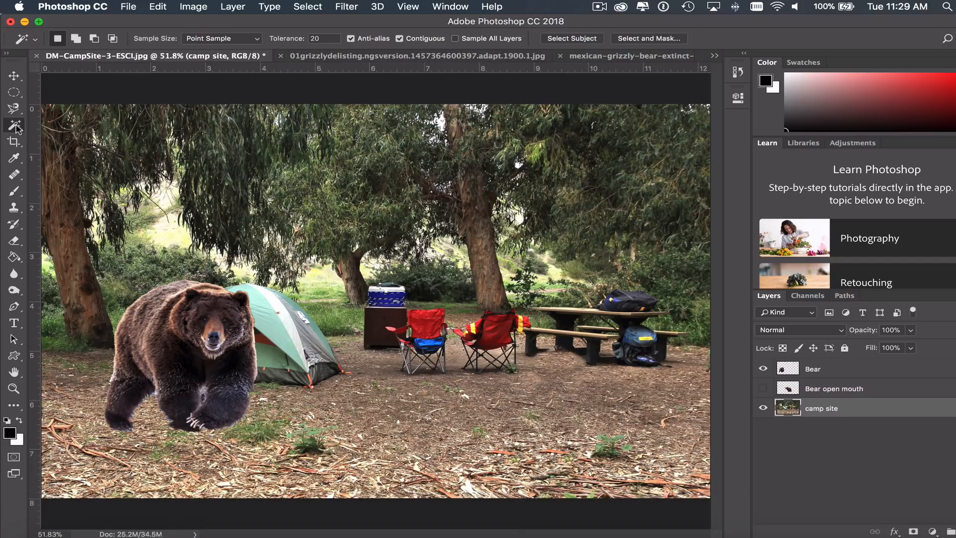
left_click(13, 125)
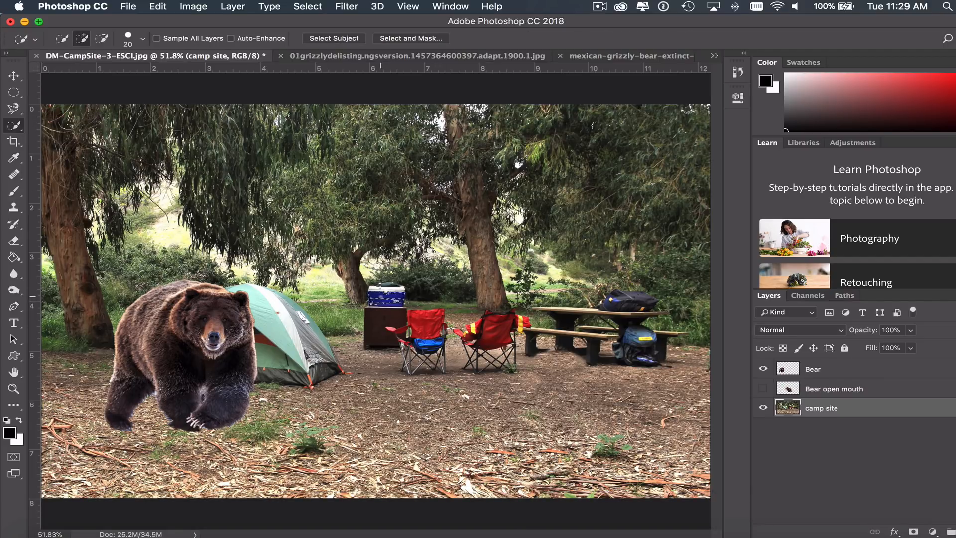
mouse_move(377, 302)
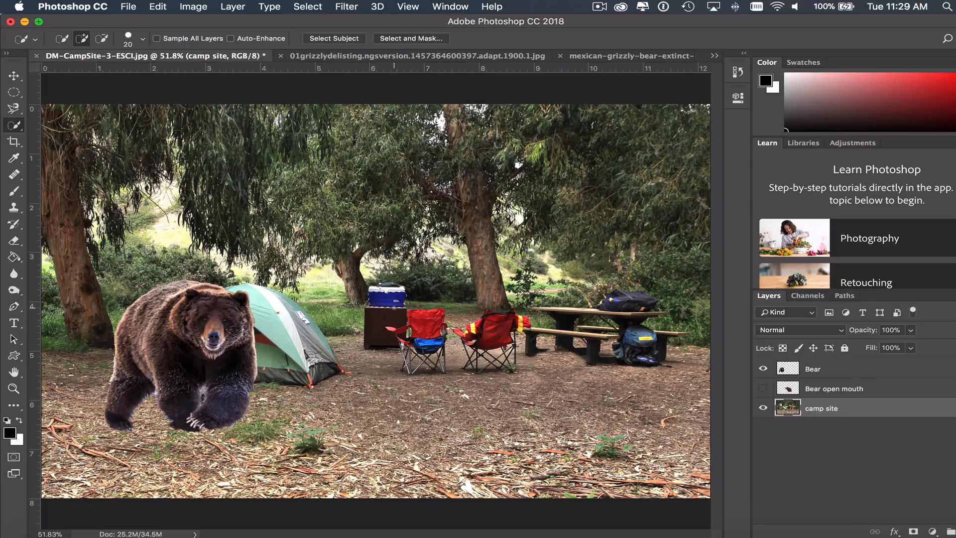
Step: Bring up the Hue/Saturation adjustment from Image > Adjustments
left_click(193, 7)
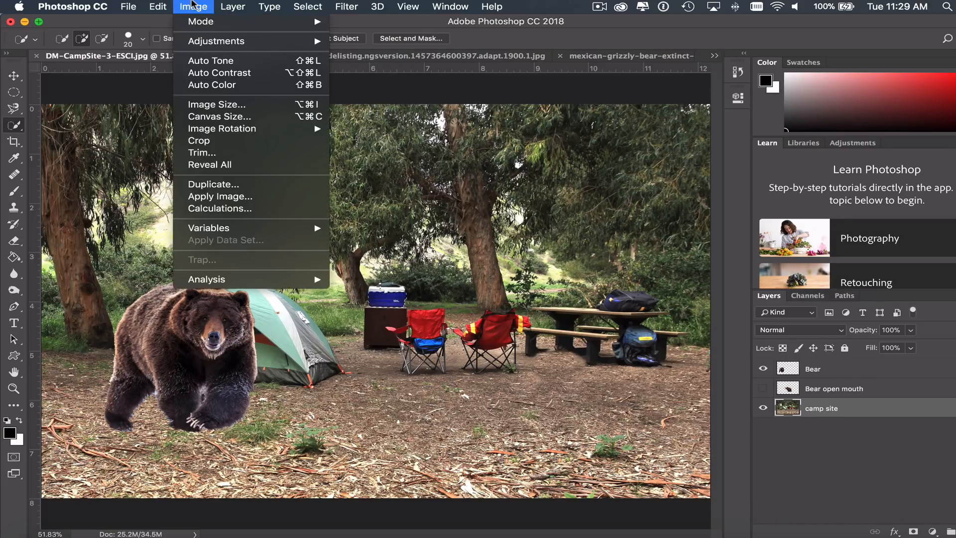
mouse_move(225, 41)
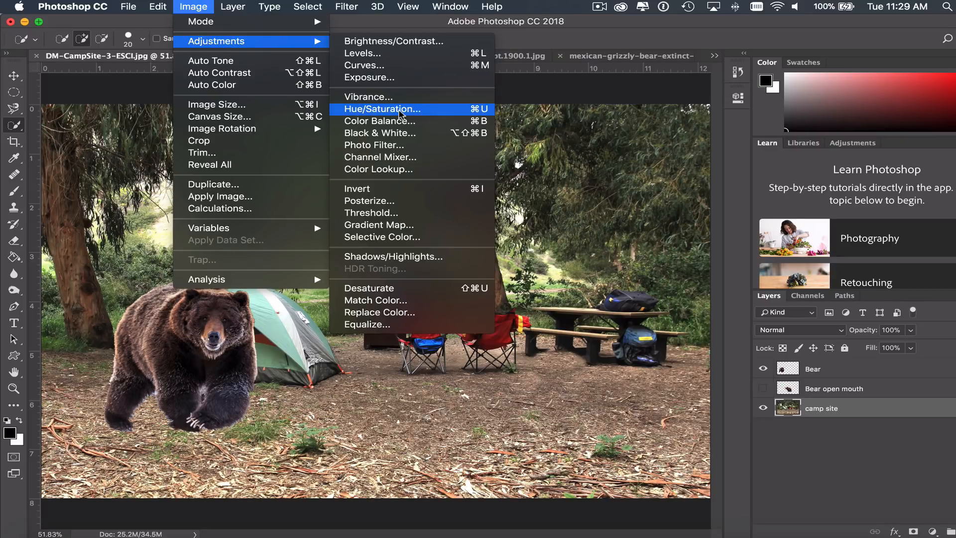
left_click(383, 109)
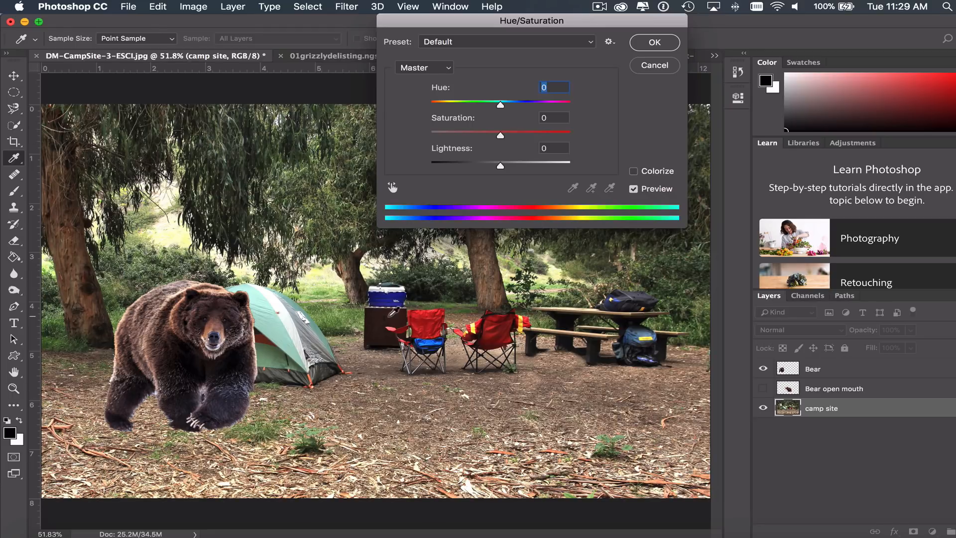
mouse_move(457, 160)
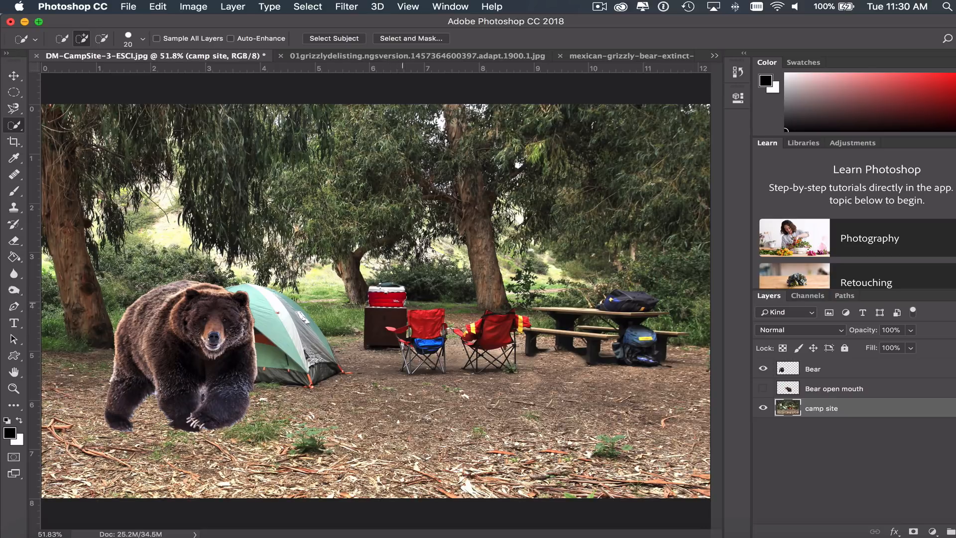
Step: Clear the selection around the now-red cooler with Cmd+D
key("cmd+d")
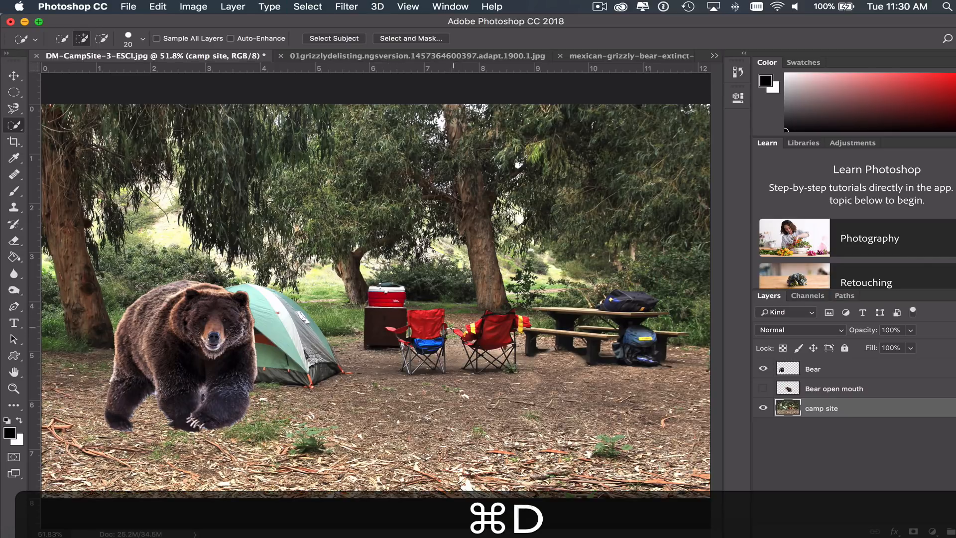
Step: Switch to magnifying the view around the red cooler and chairs
key("cmd+d")
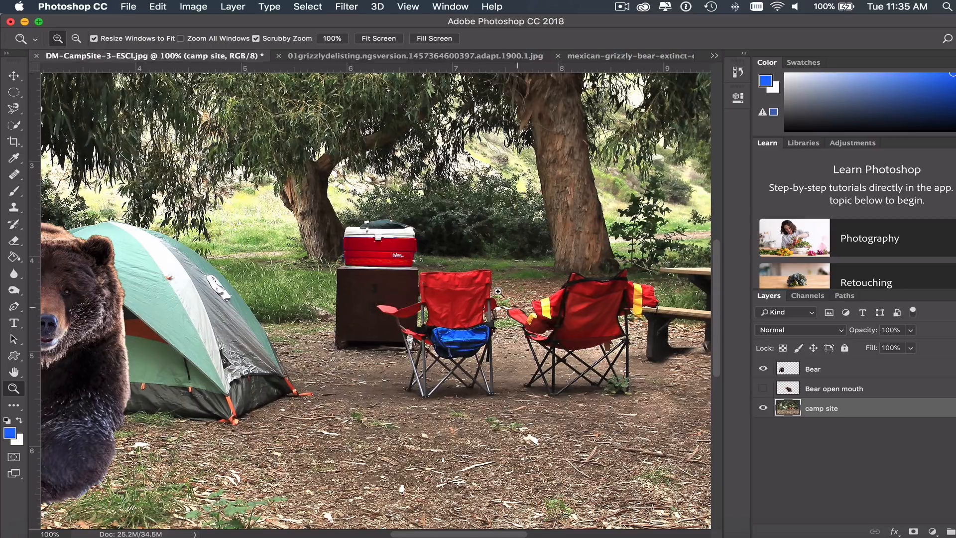
mouse_move(445, 282)
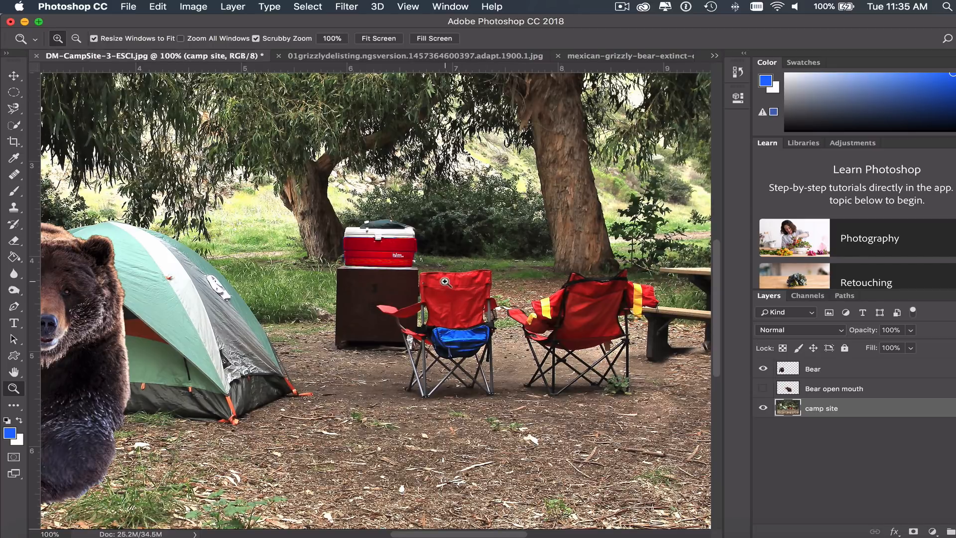
mouse_move(438, 304)
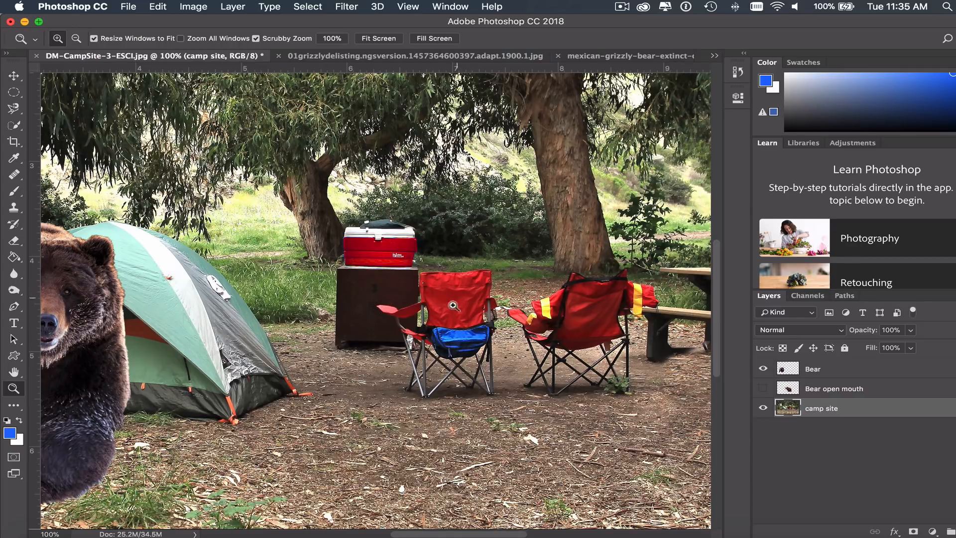
mouse_move(444, 323)
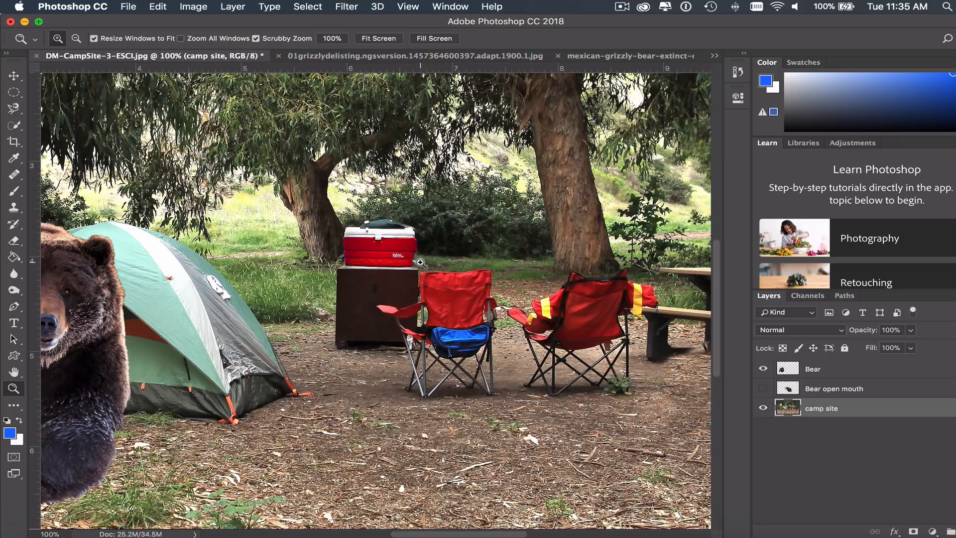
Step: Start Replace Color and sample the red chair as the colour to replace
left_click(194, 7)
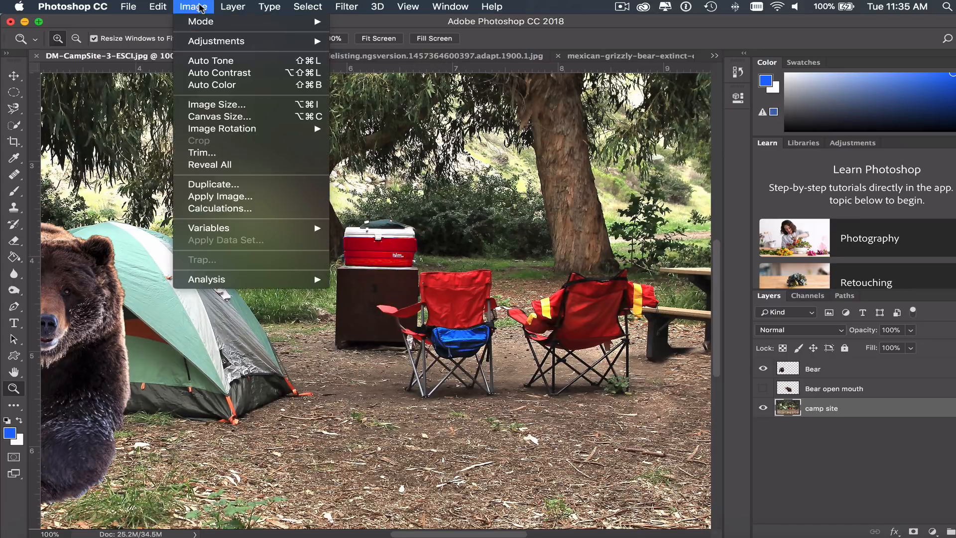
mouse_move(216, 41)
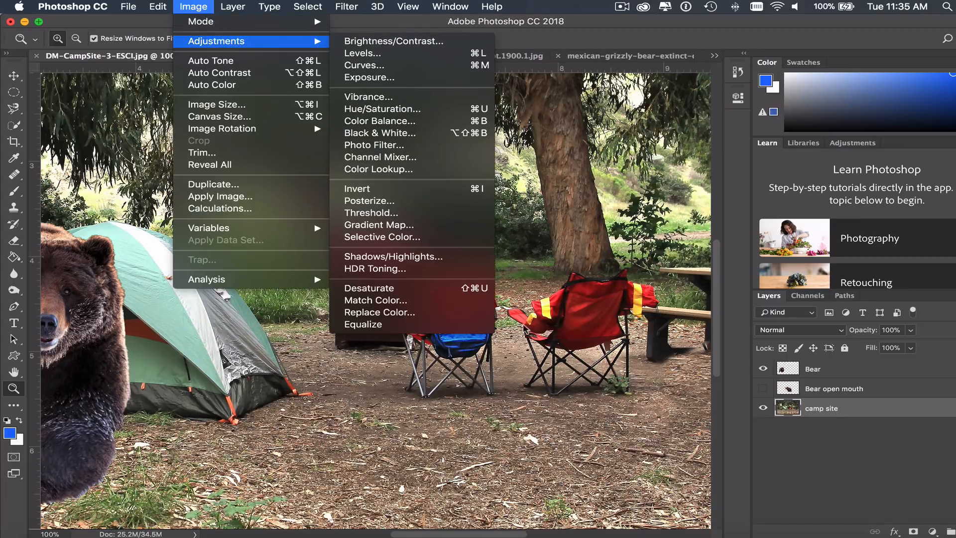
mouse_move(378, 312)
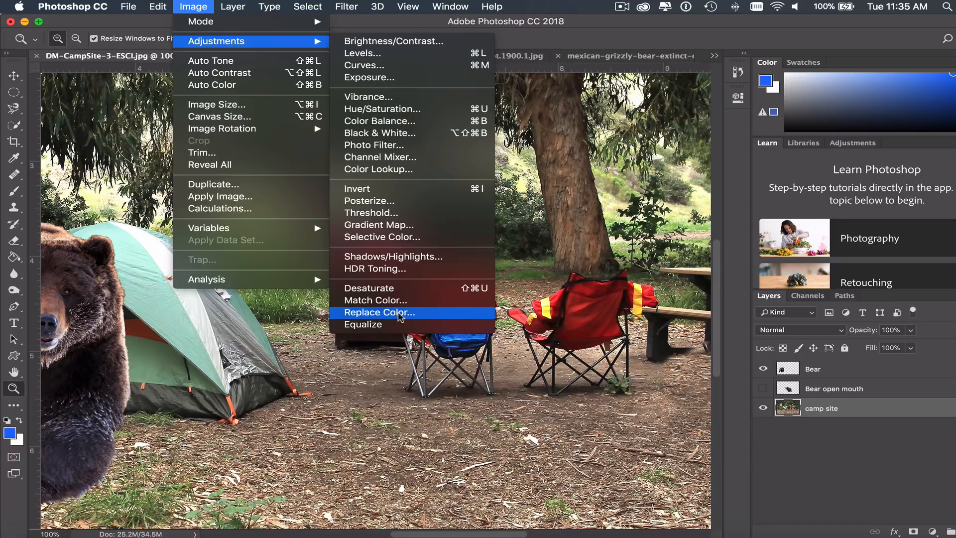
left_click(378, 312)
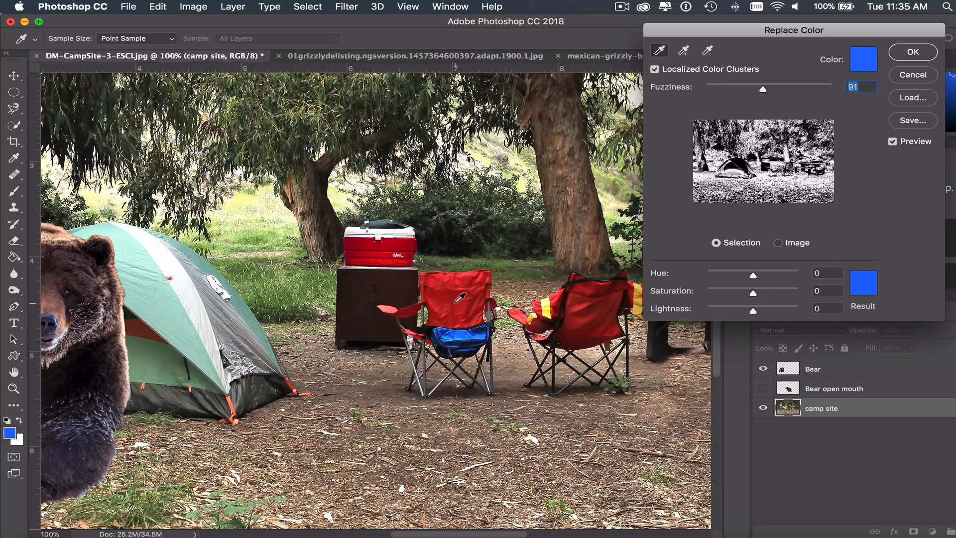
left_click(862, 59)
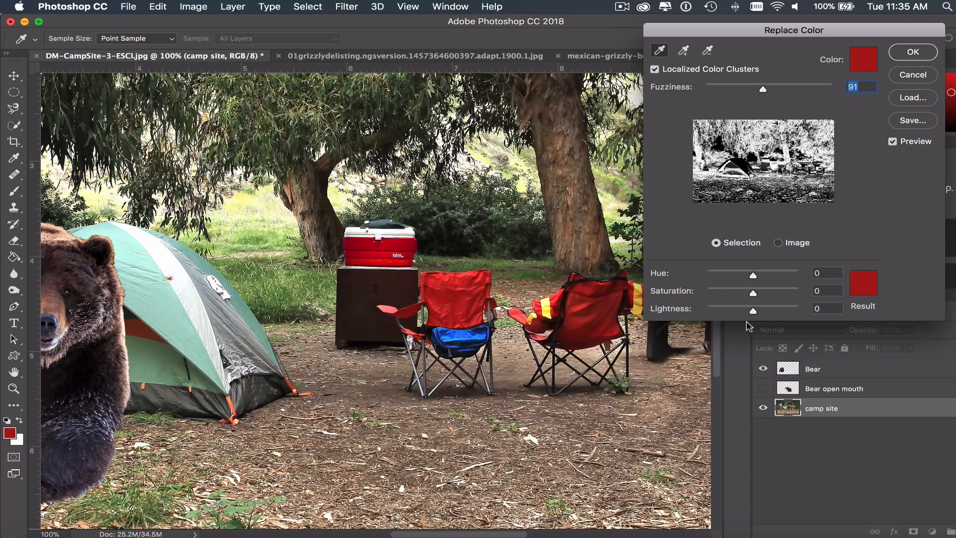
mouse_move(754, 278)
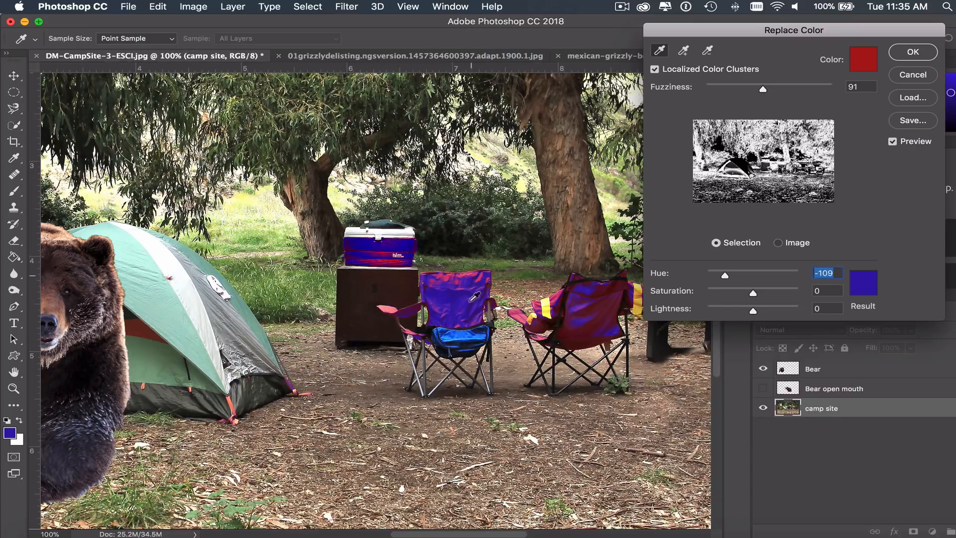
mouse_move(769, 120)
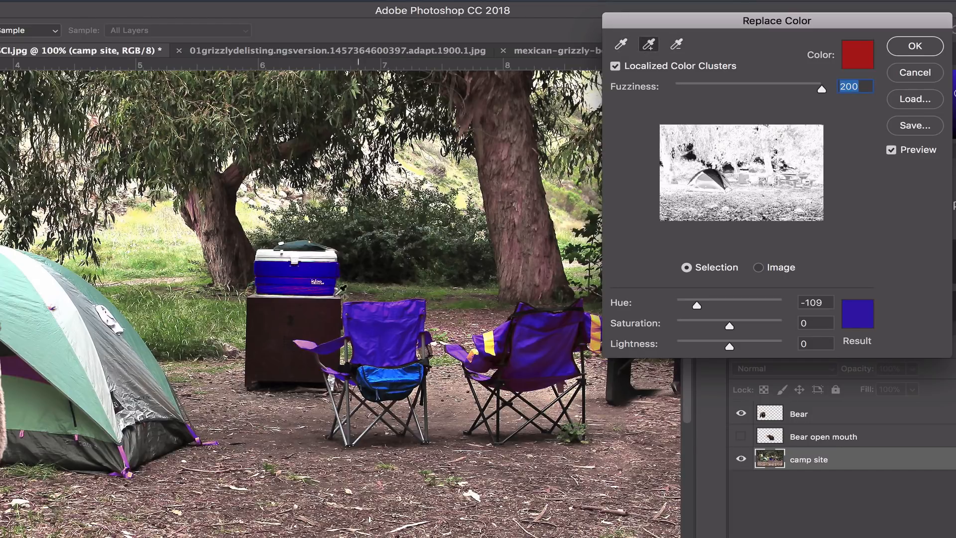
mouse_move(396, 317)
type("73")
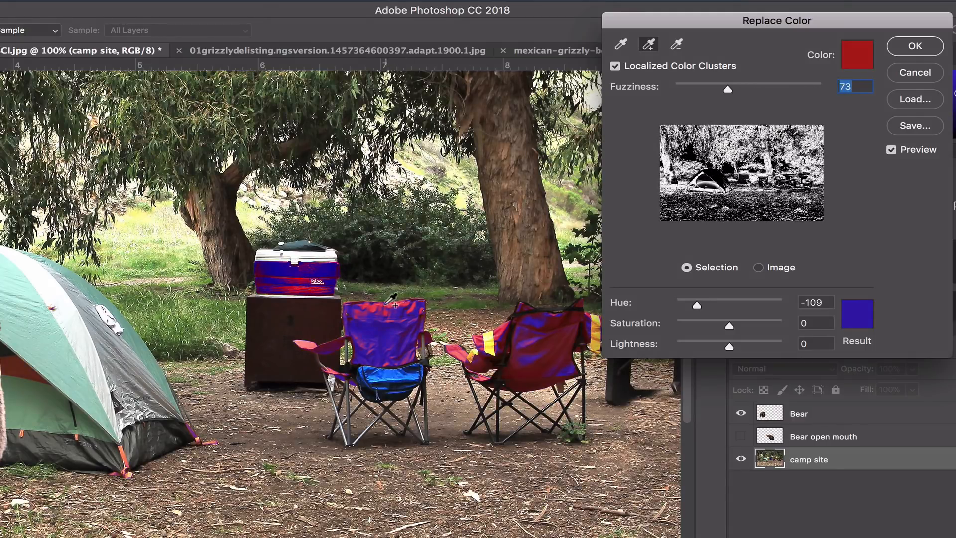
mouse_move(410, 383)
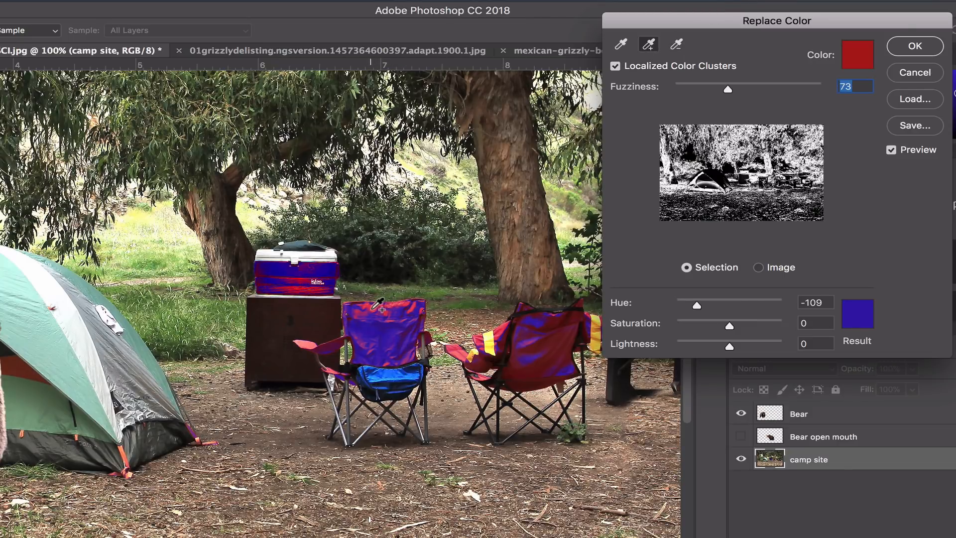
Step: Add more red chair fabric shades to the Replace Color sample
left_click(380, 307)
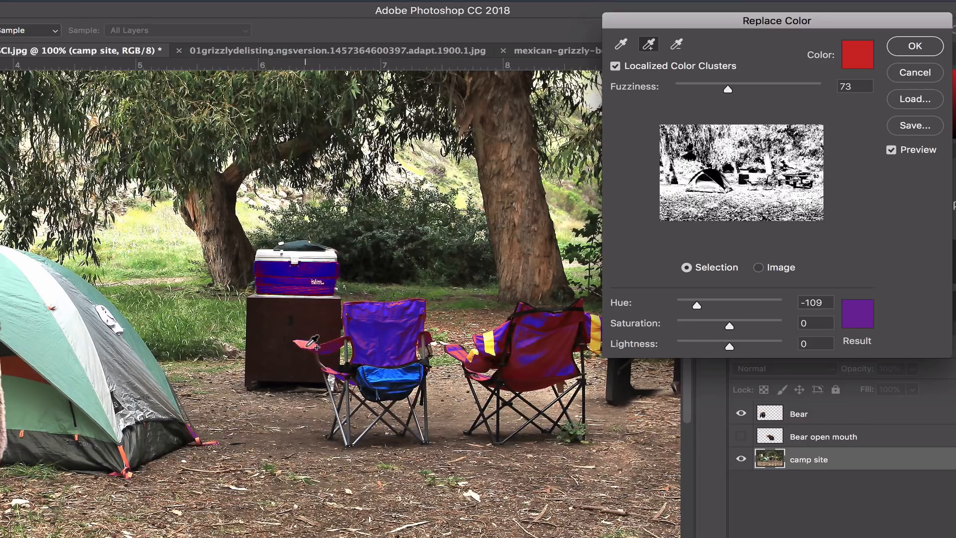
left_click(406, 300)
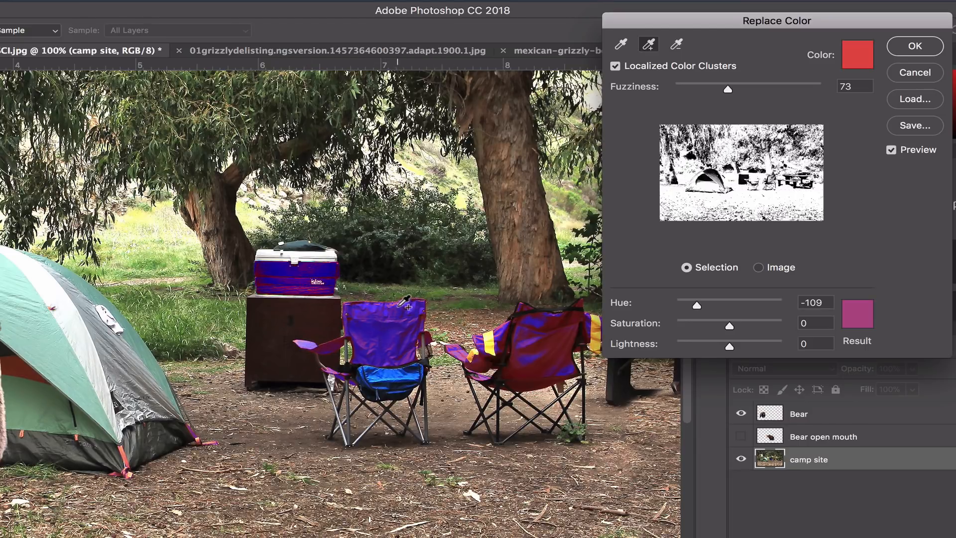
mouse_move(791, 90)
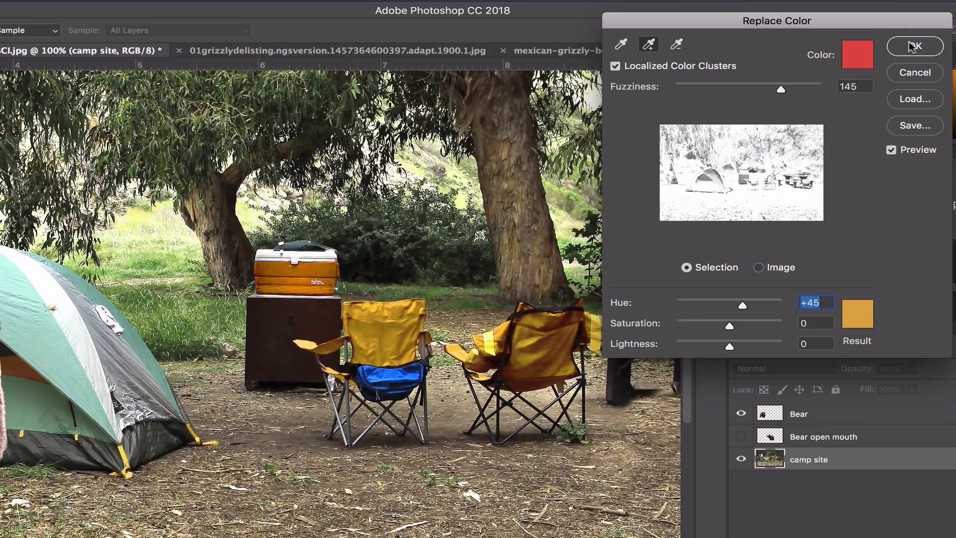
Step: Apply the yellow colour replacement and fit the whole photo in the window
left_click(914, 46)
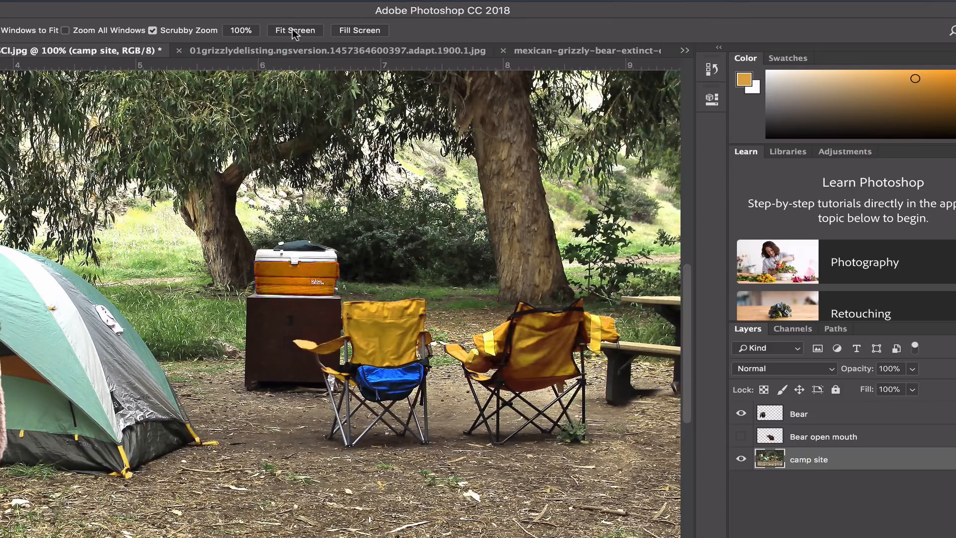
left_click(294, 30)
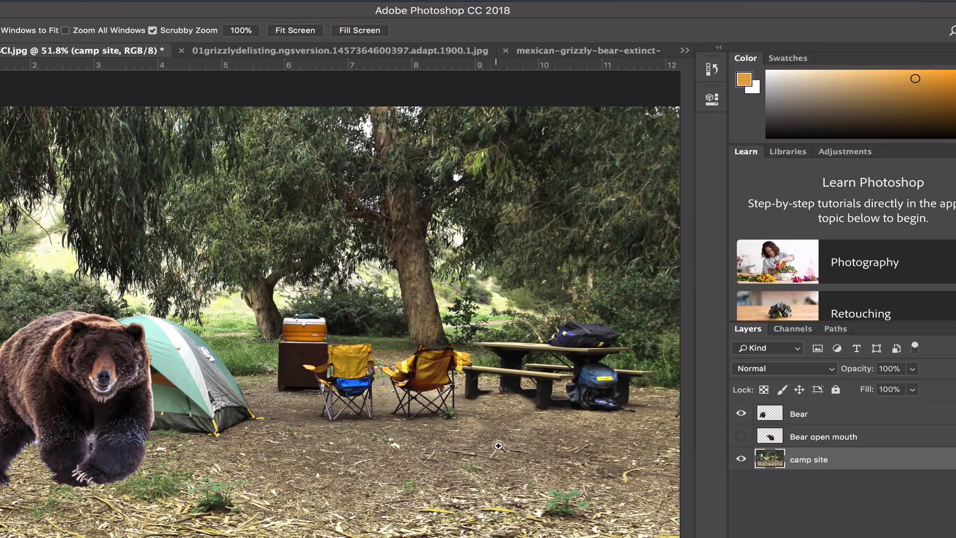
mouse_move(493, 449)
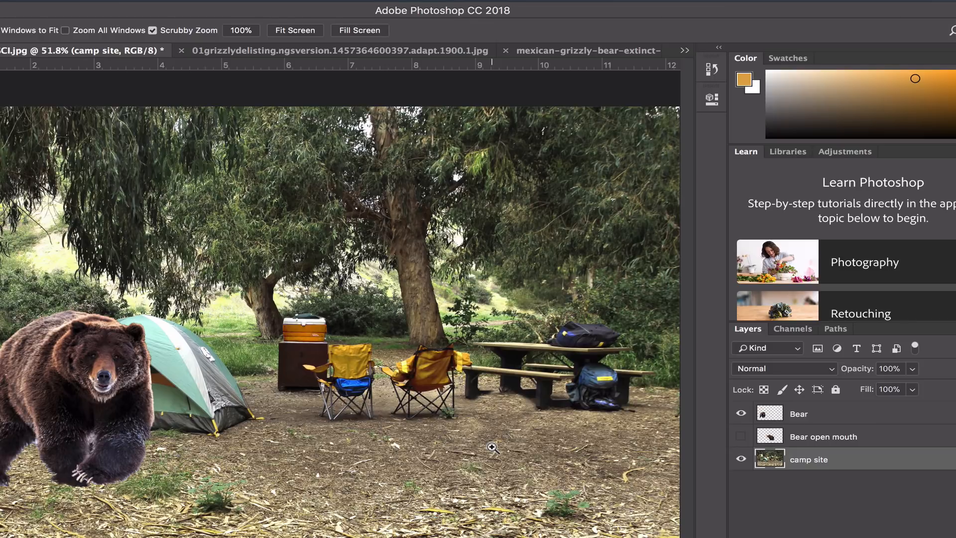